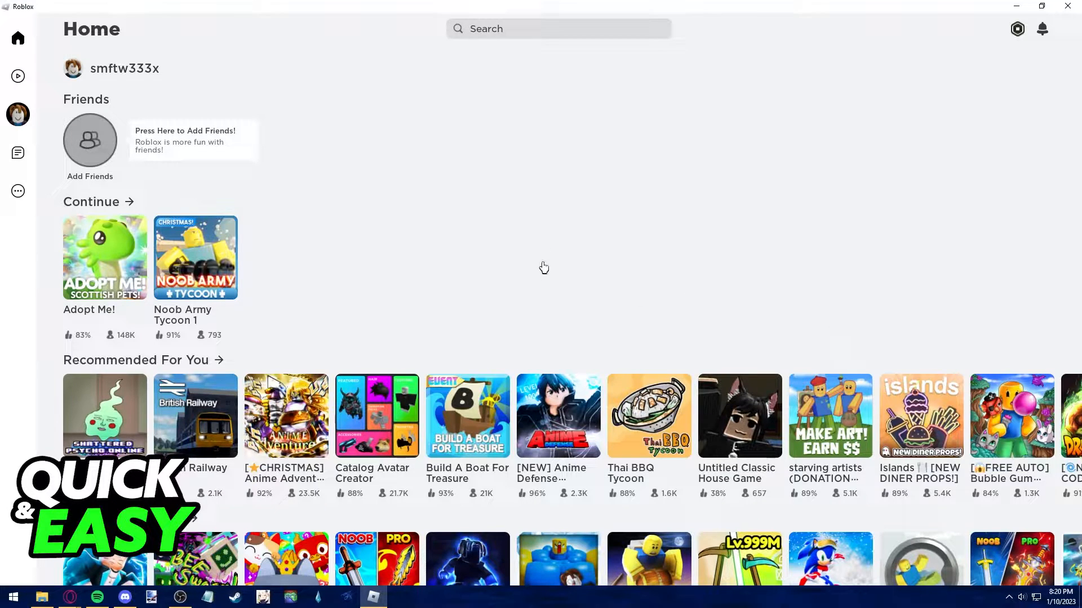
mouse_move(208, 59)
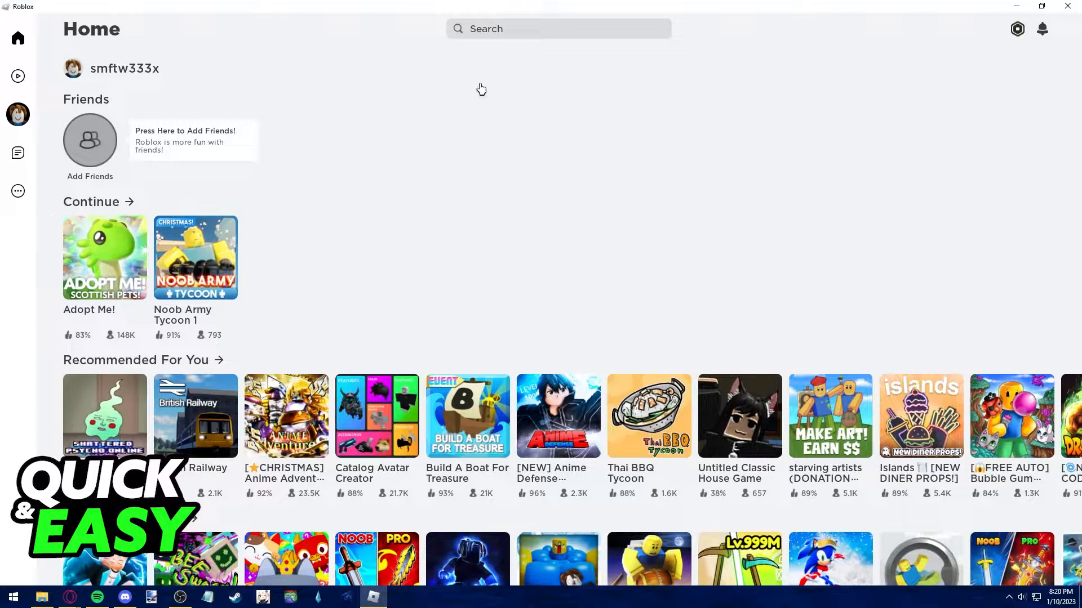
type("smftw333")
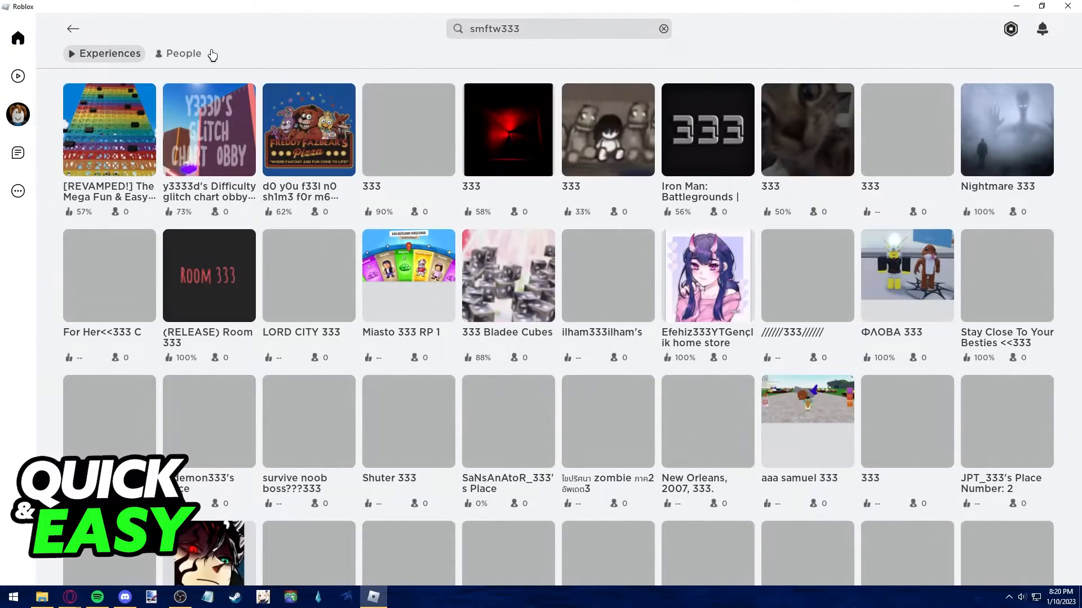
left_click(184, 53)
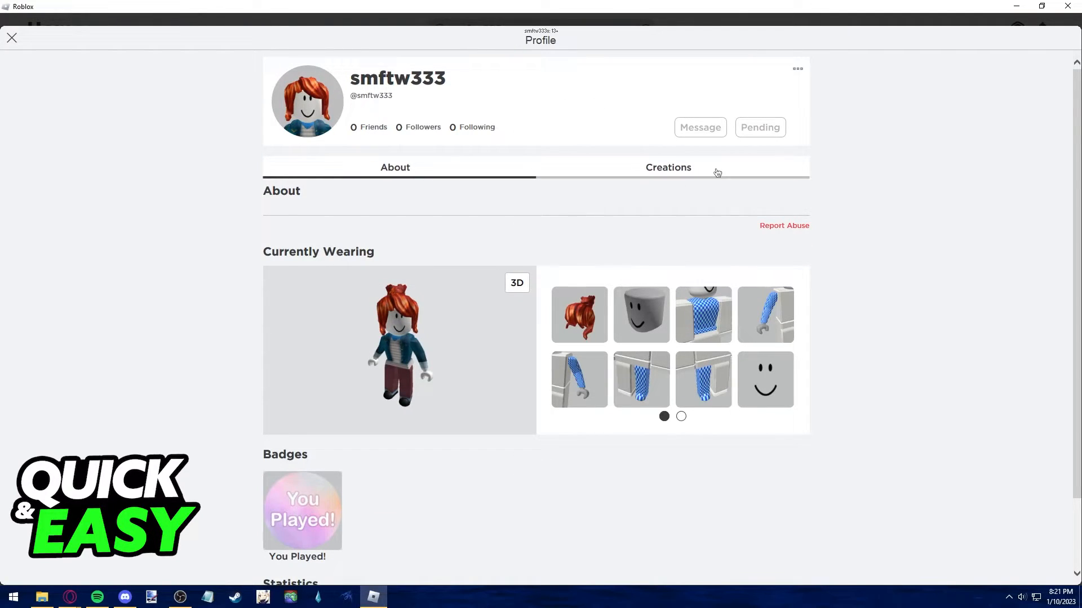
mouse_move(766, 116)
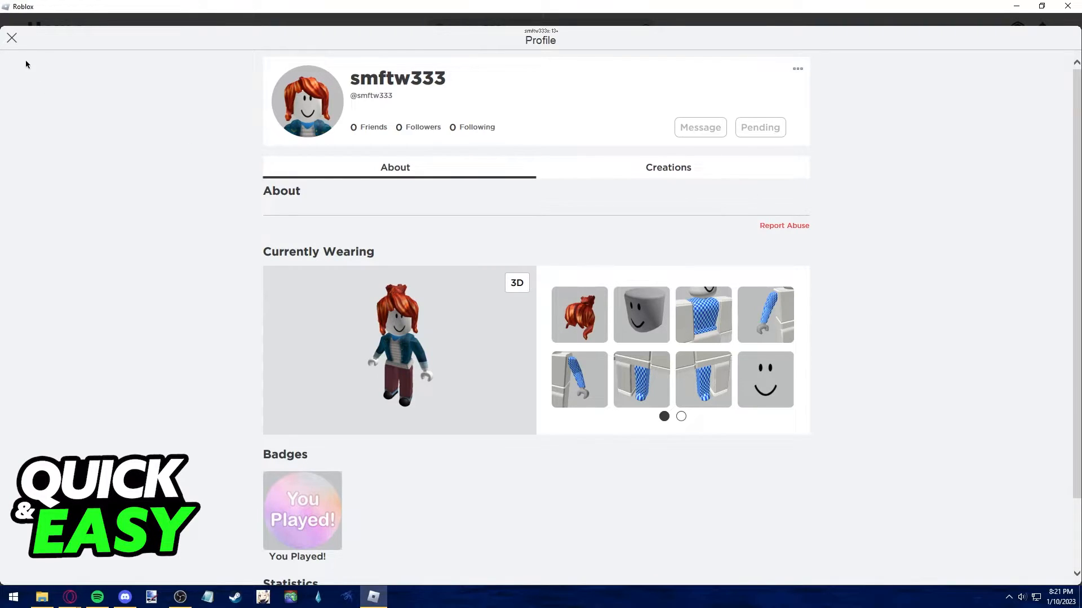
left_click(11, 37)
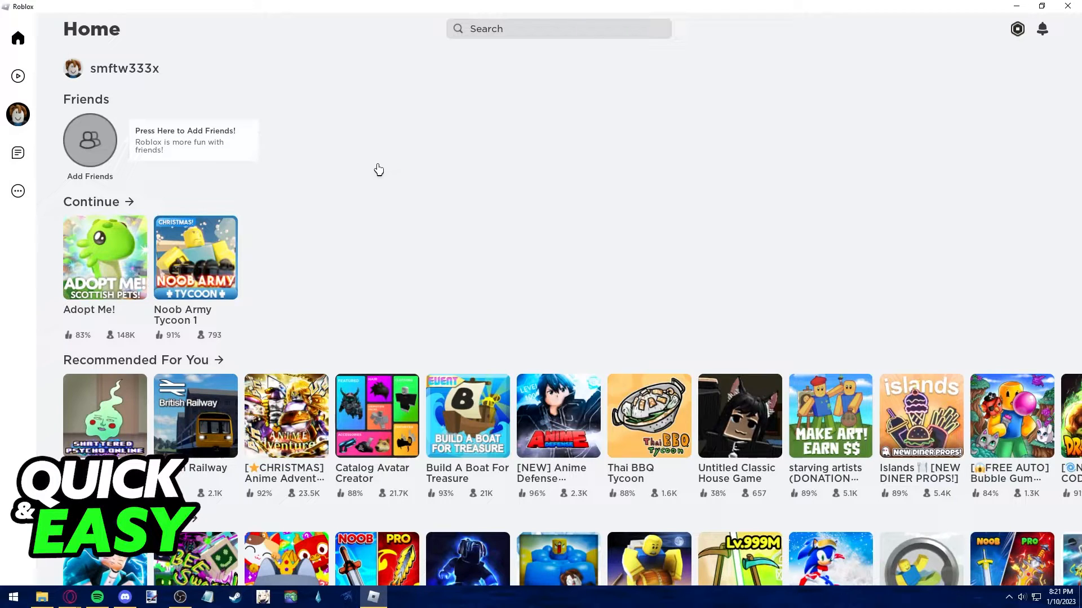
mouse_move(472, 135)
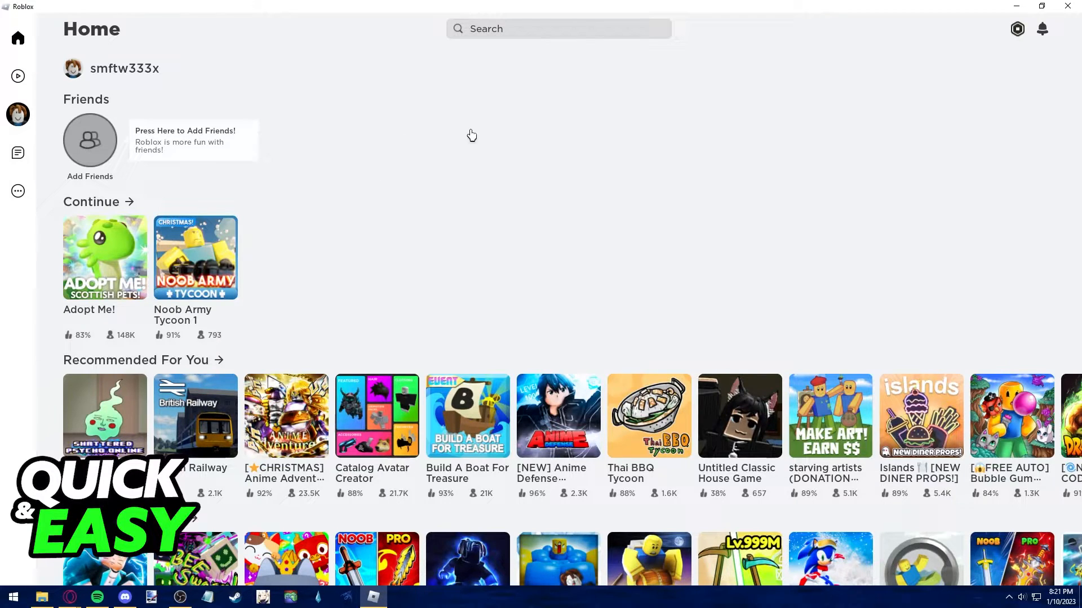
mouse_move(779, 258)
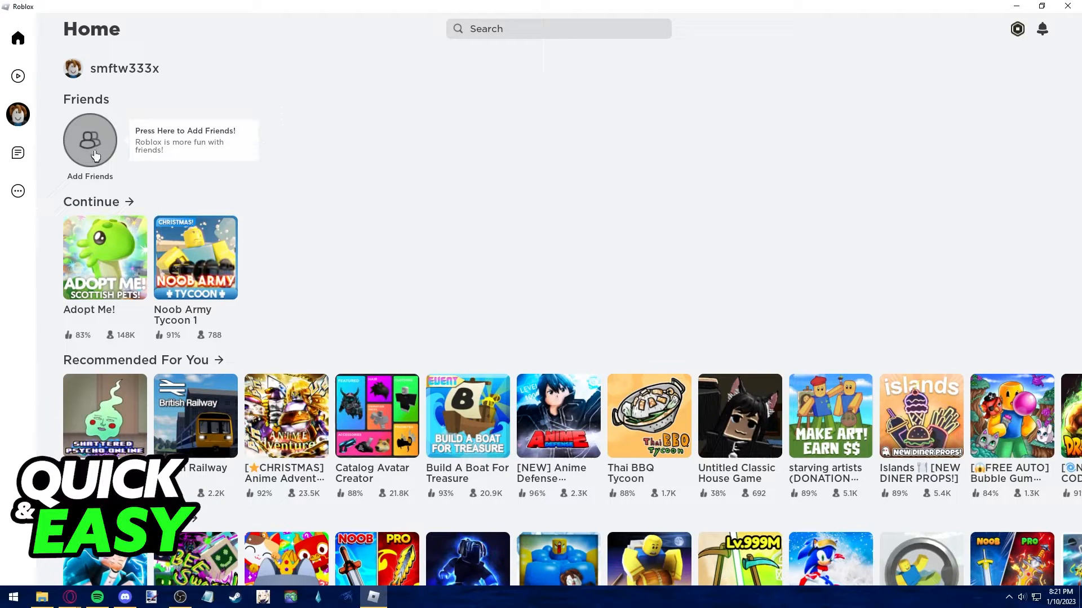
mouse_move(136, 41)
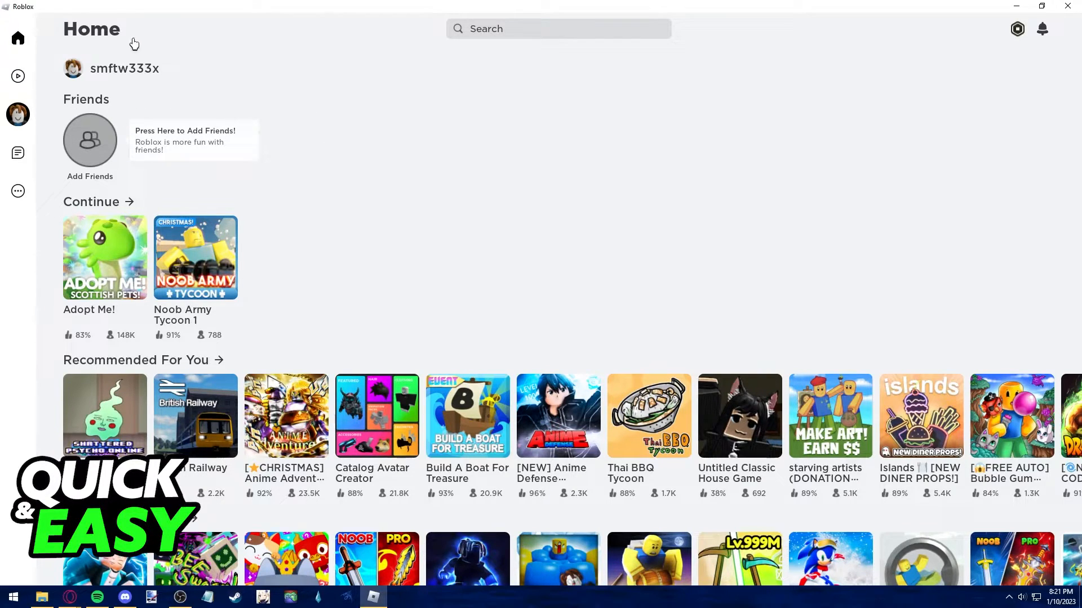
mouse_move(189, 149)
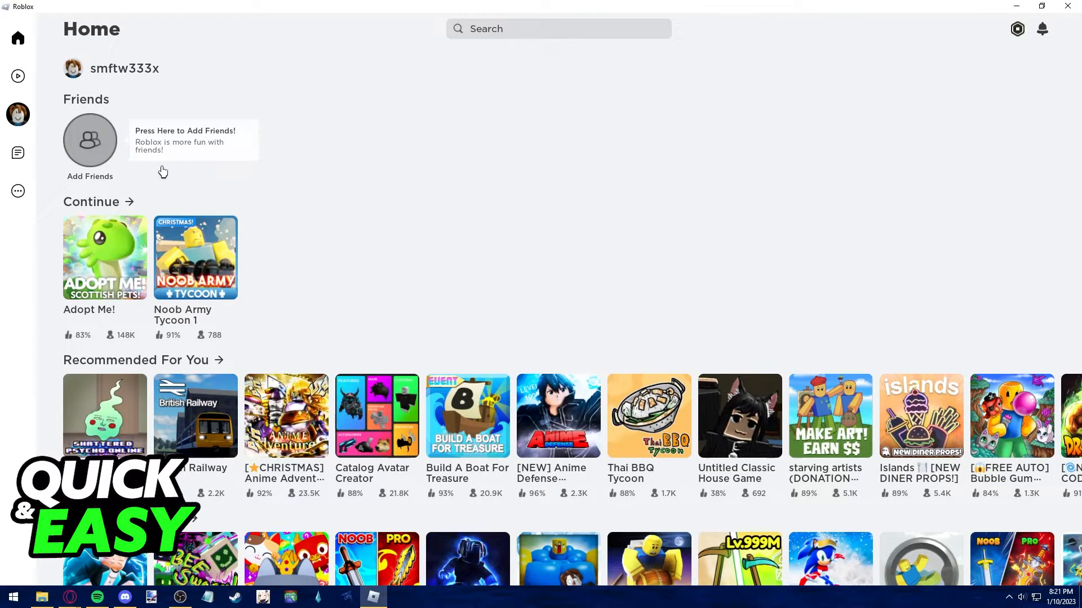
mouse_move(180, 113)
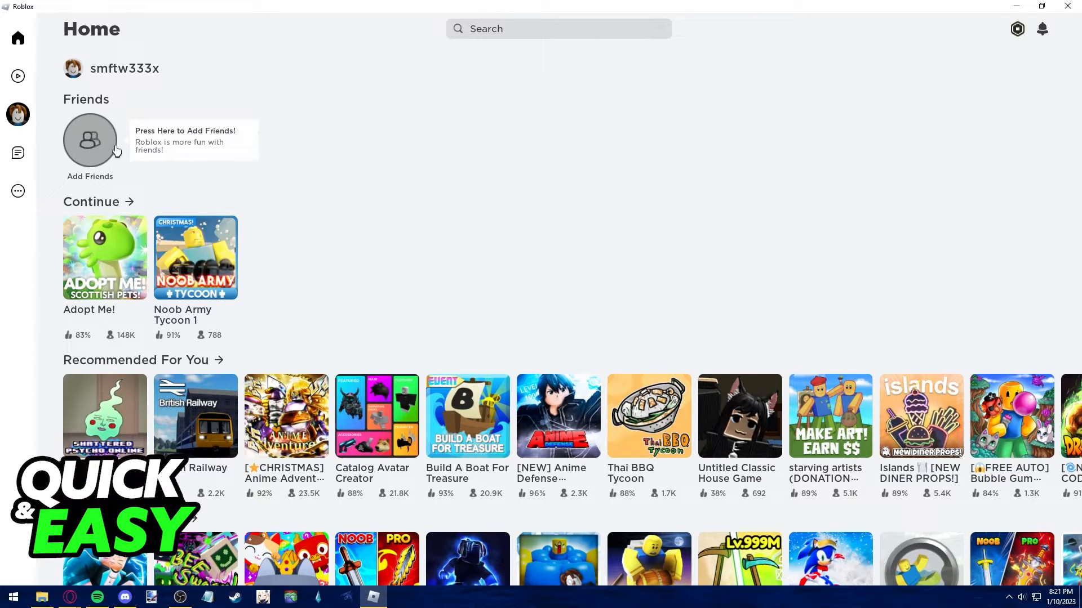
left_click(90, 141)
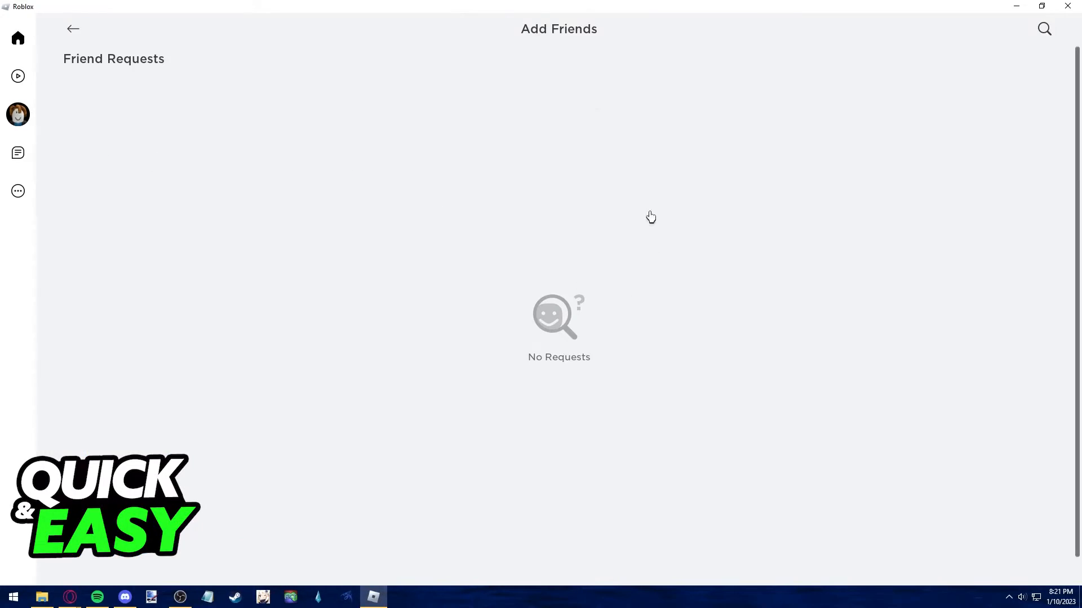
left_click(1043, 29)
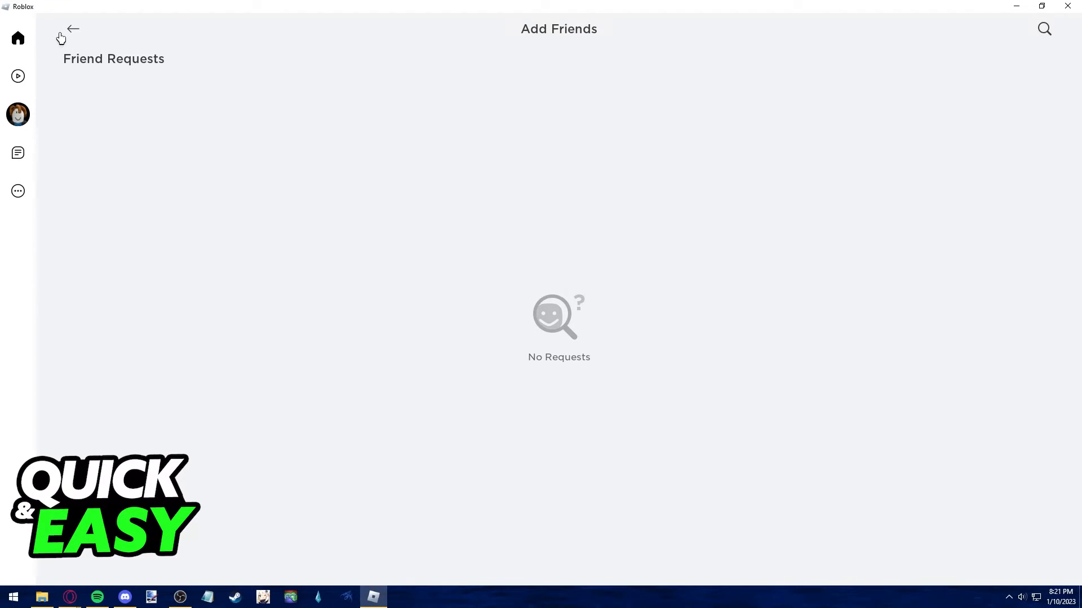
left_click(74, 30)
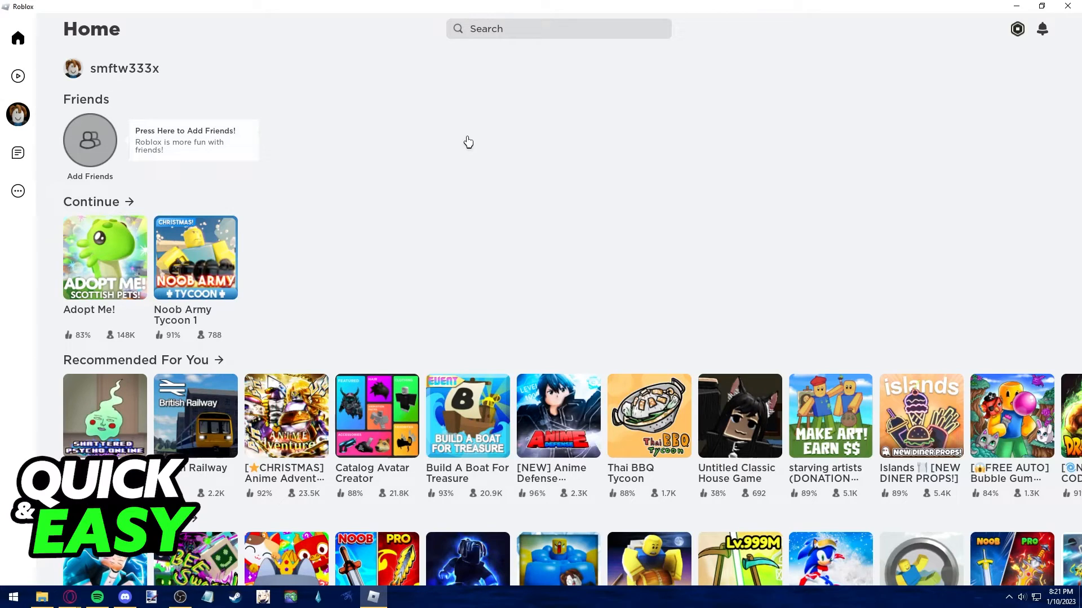